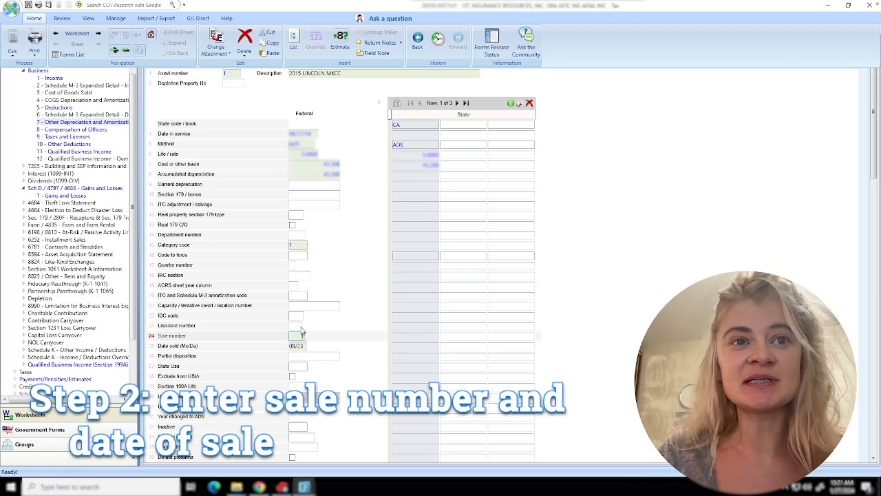
# Enter sale number 1 for the asset with its date sold.
pyautogui.write('1')
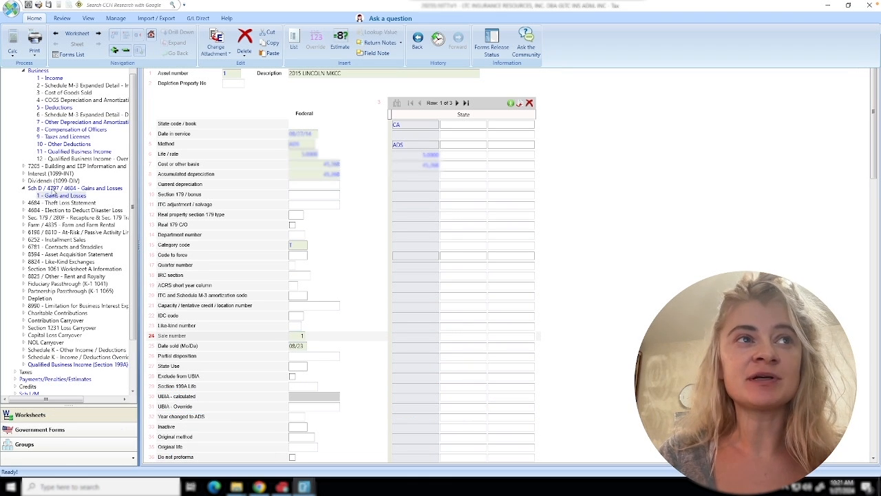
pyautogui.click(63, 196)
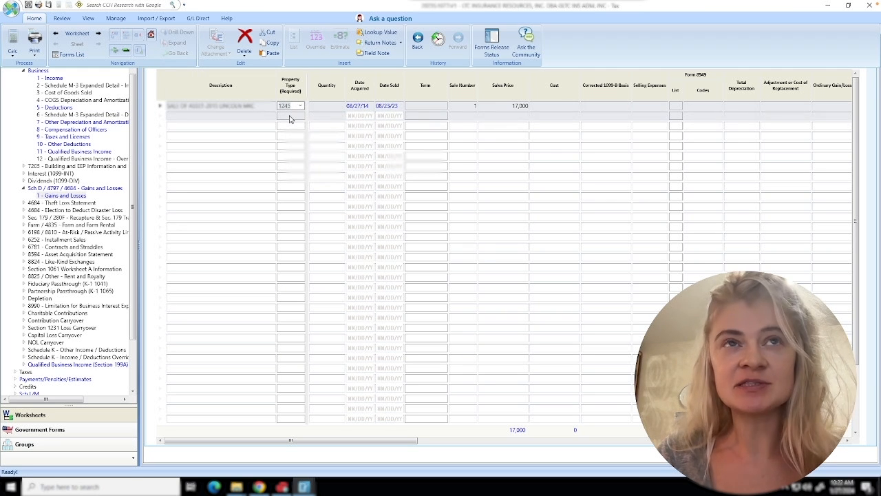
pyautogui.moveTo(314, 121)
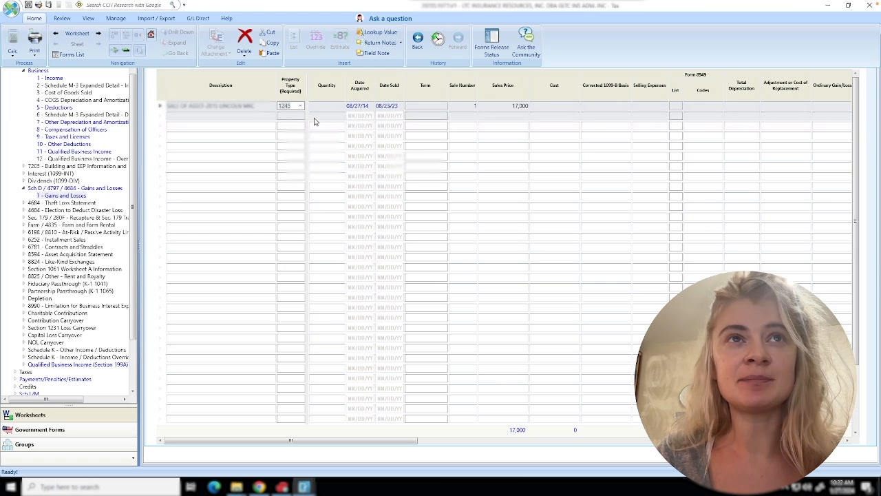
pyautogui.moveTo(339, 131)
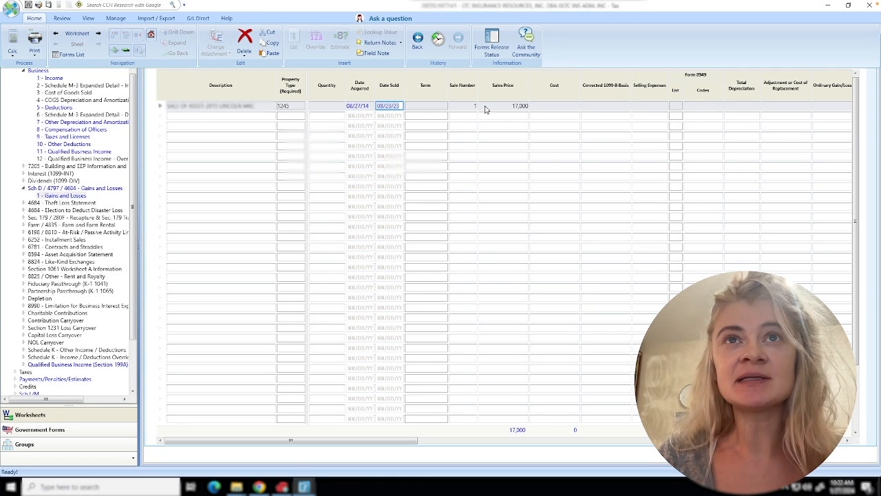
# Show the 2023 Form 4797 with the 17,000 sale and computed loss.
pyautogui.click(504, 104)
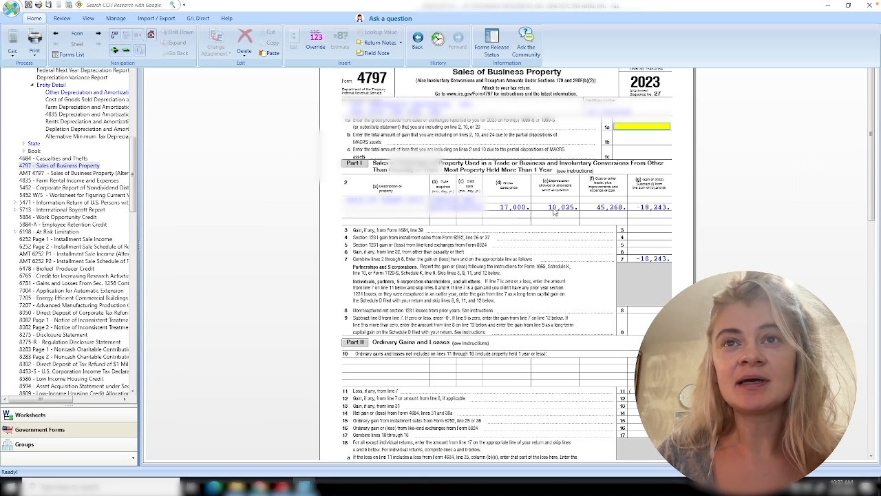
pyautogui.moveTo(549, 201)
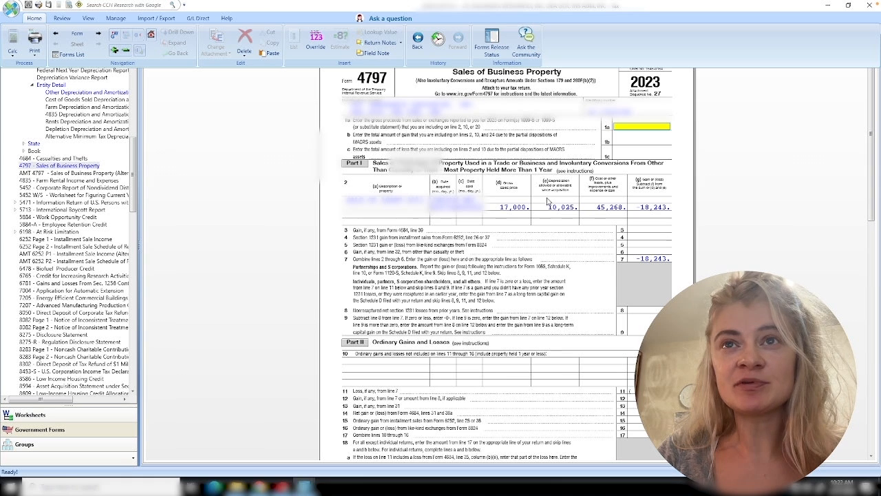
pyautogui.moveTo(581, 218)
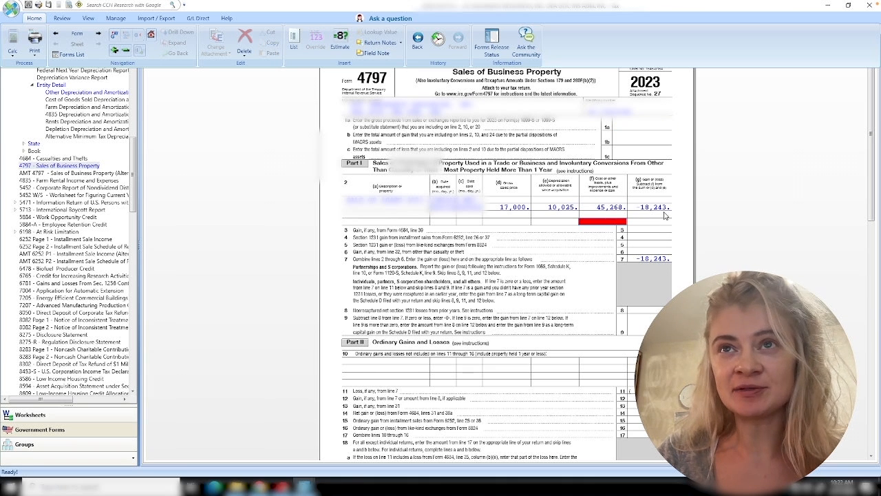
pyautogui.moveTo(544, 222)
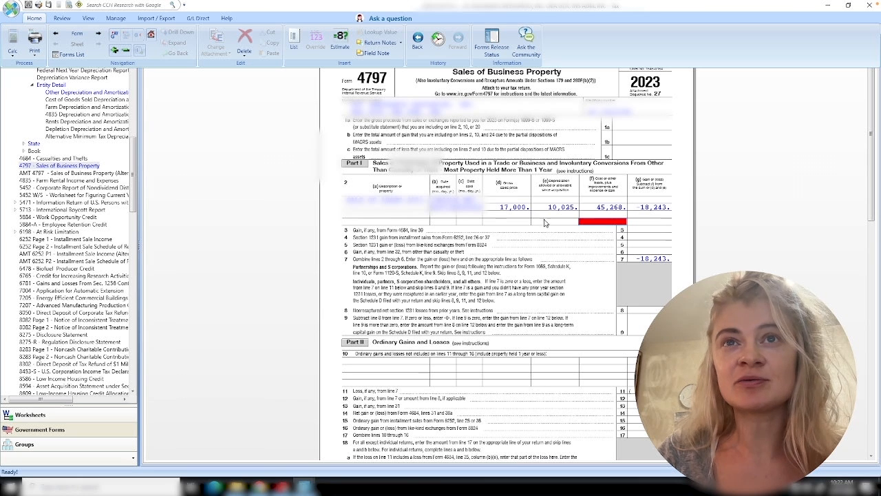
pyautogui.moveTo(529, 214)
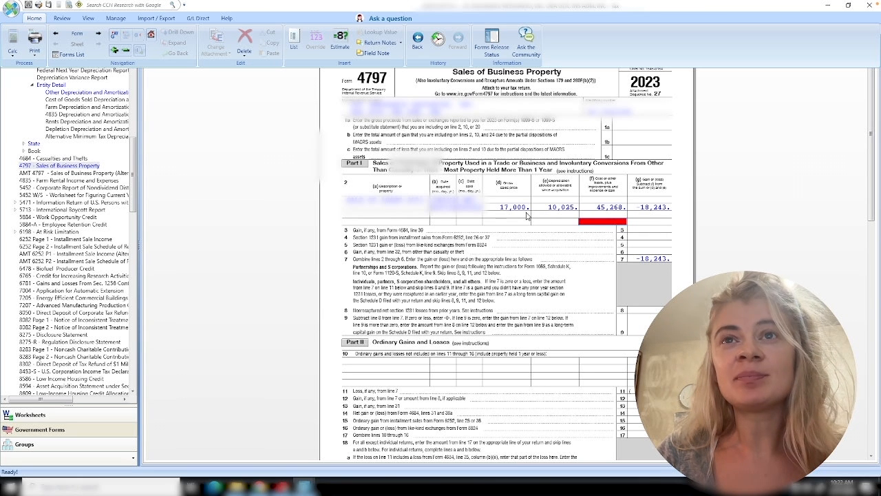
pyautogui.moveTo(571, 196)
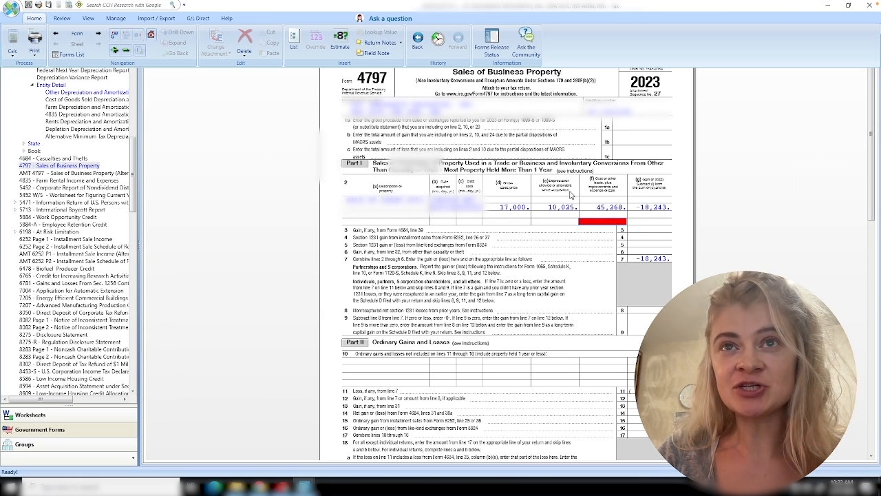